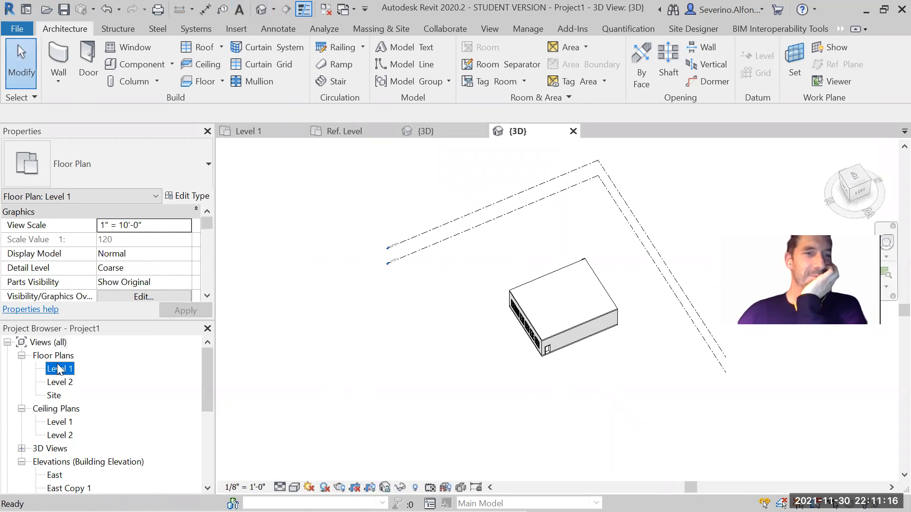
Step: Open the perspective 3D room view where the placed Table1 stands
double_click(58, 369)
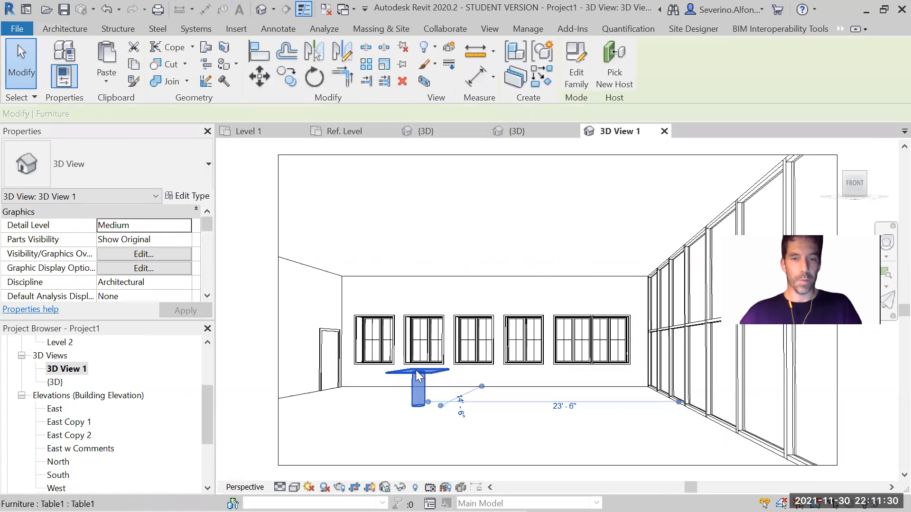
Step: Select Table1 in the room and open it in the Family Editor
left_click(417, 376)
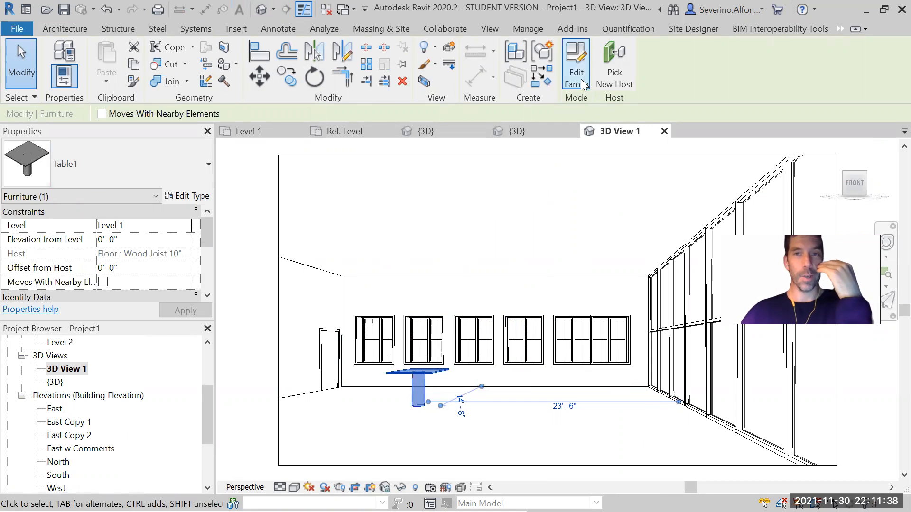
left_click(576, 52)
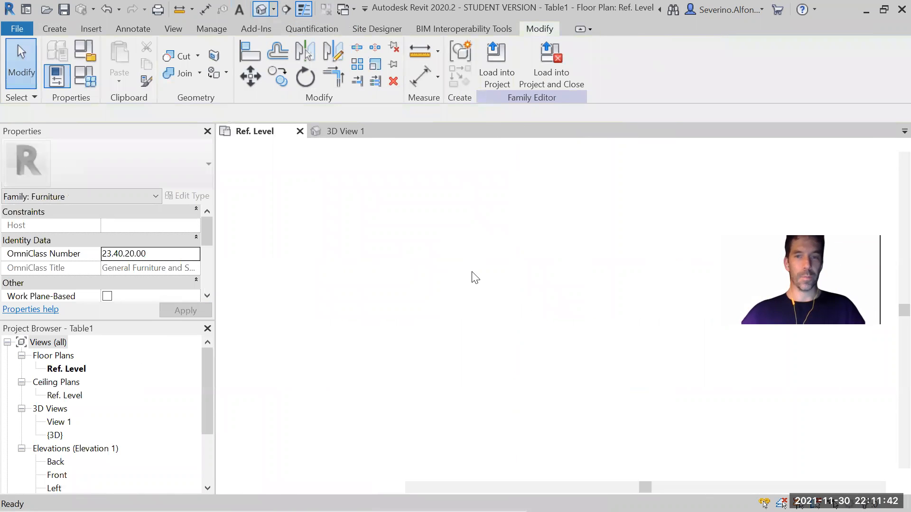
Step: Show the table family in 3D and select the tabletop slab for a material change
double_click(51, 435)
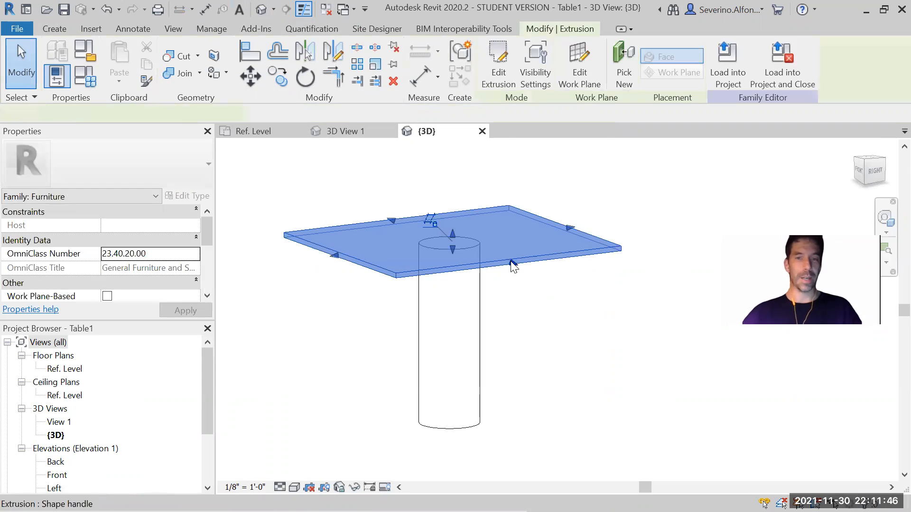
left_click(512, 265)
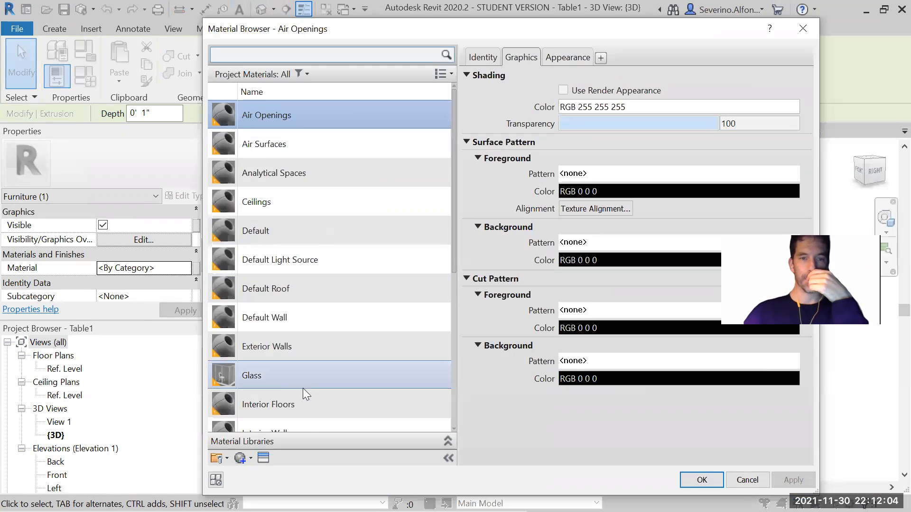
Step: Assign the Glass material to the tabletop extrusion
scroll("down", 3)
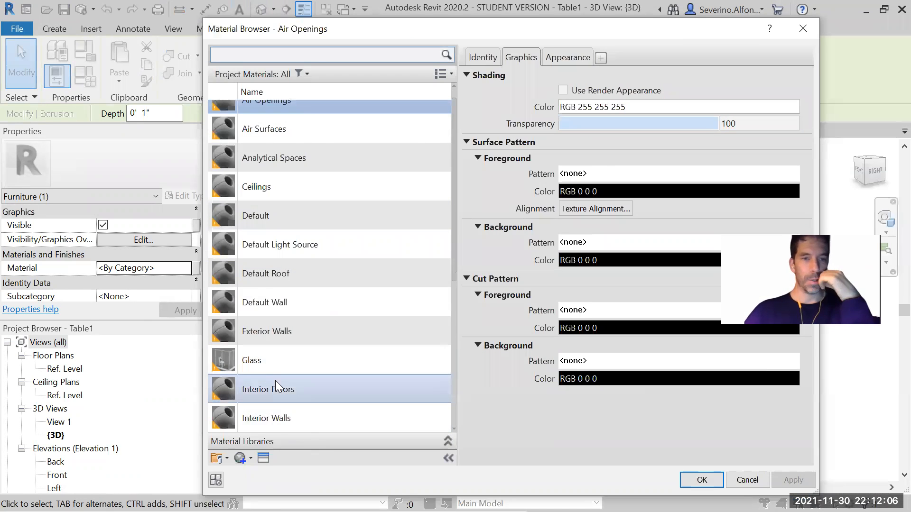
left_click(252, 360)
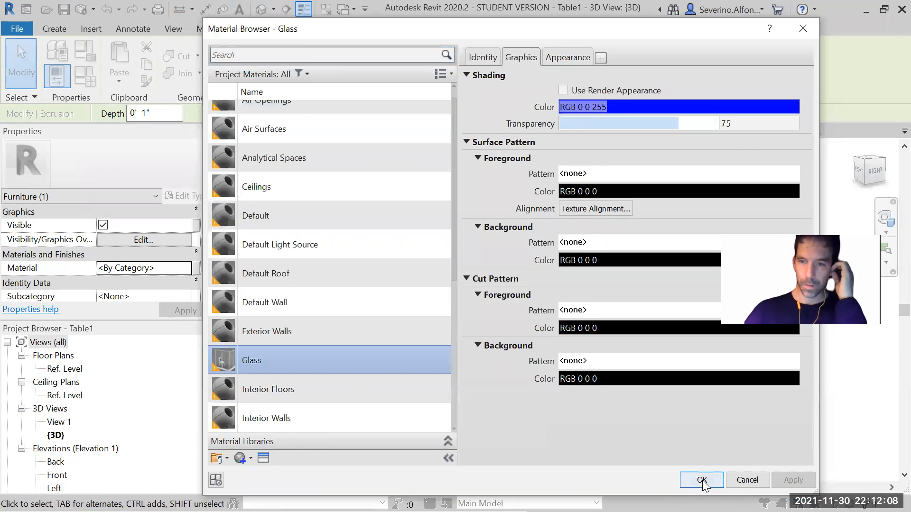
left_click(702, 480)
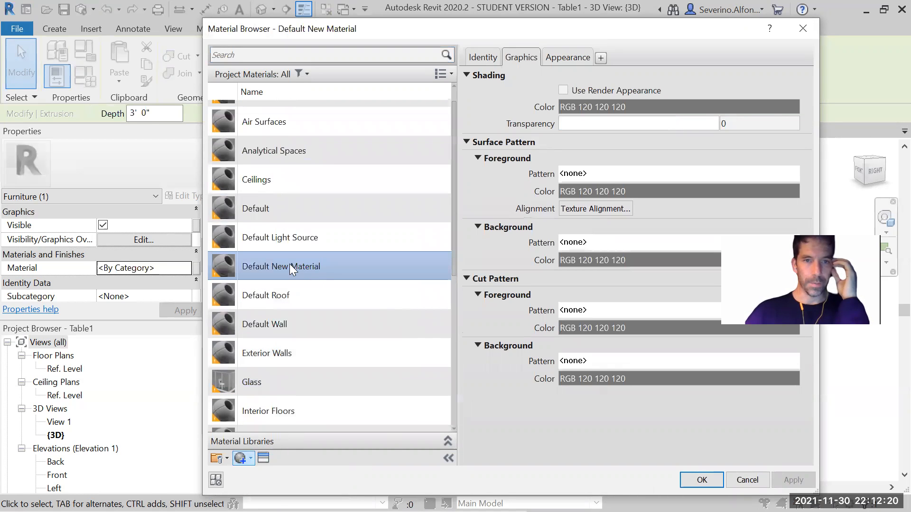
Step: Rename the new material to BaseMetal
double_click(280, 265)
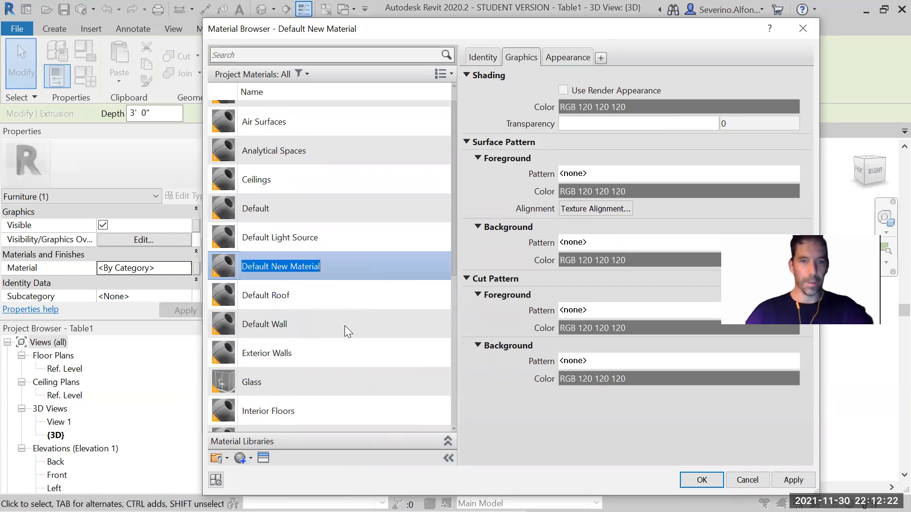
type("BaseMetal")
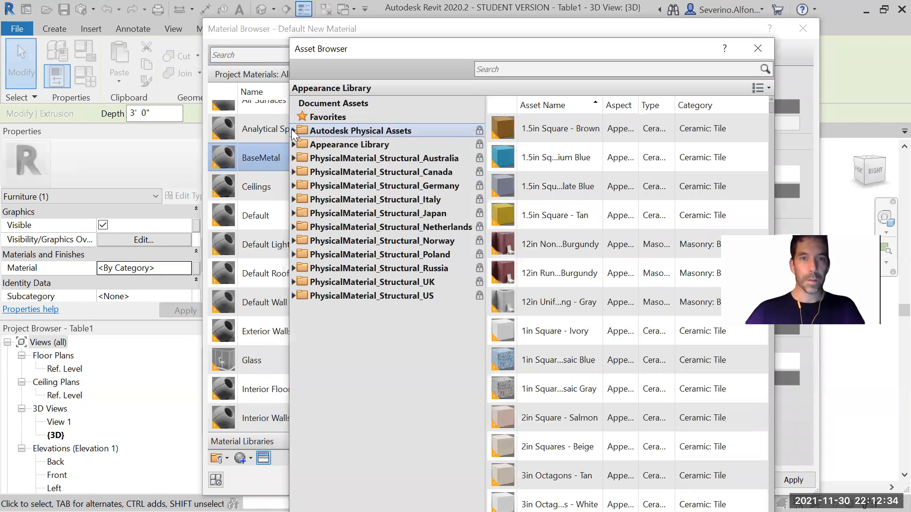
Step: Give BaseMetal the Aluminum - Anodized Glossy (Red) appearance from Autodesk Physical Assets > Metal
left_click(295, 131)
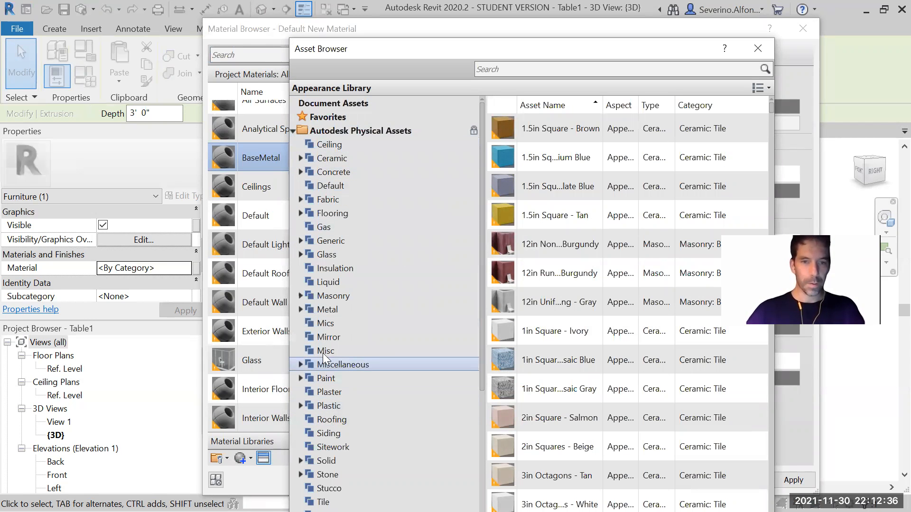
left_click(326, 309)
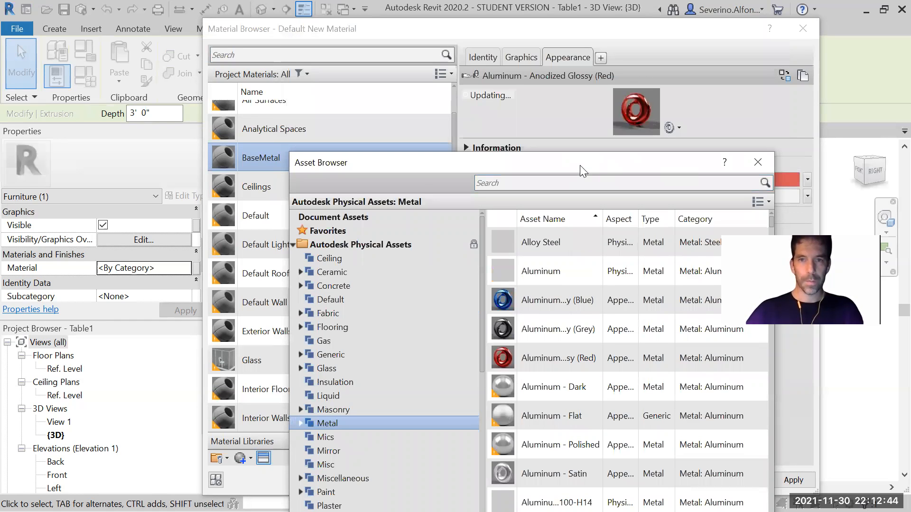
left_click(757, 161)
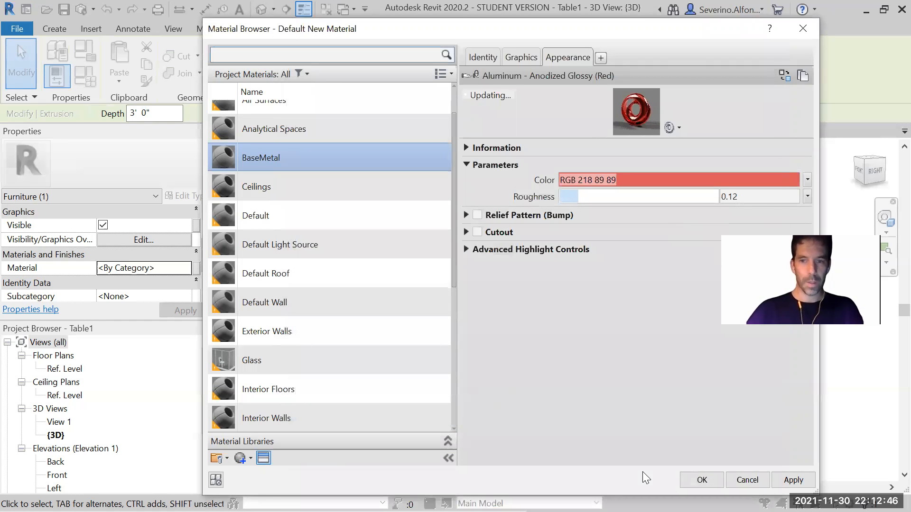
Step: Apply BaseMetal to the column, preview the family in Realistic style and load it into the project
left_click(702, 480)
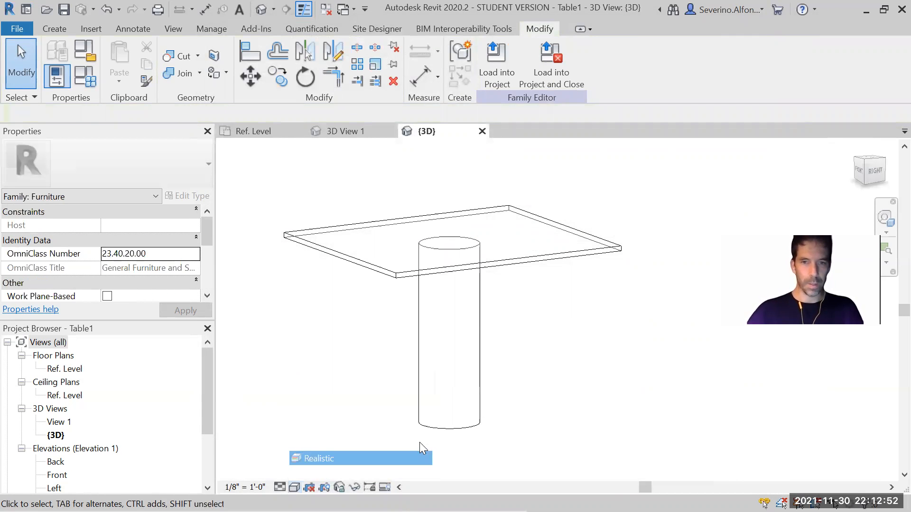
left_click(323, 458)
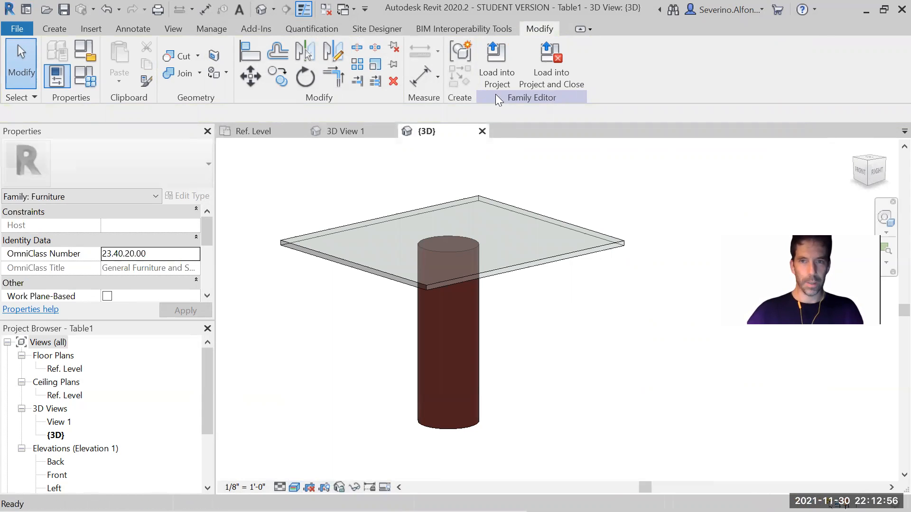
left_click(496, 53)
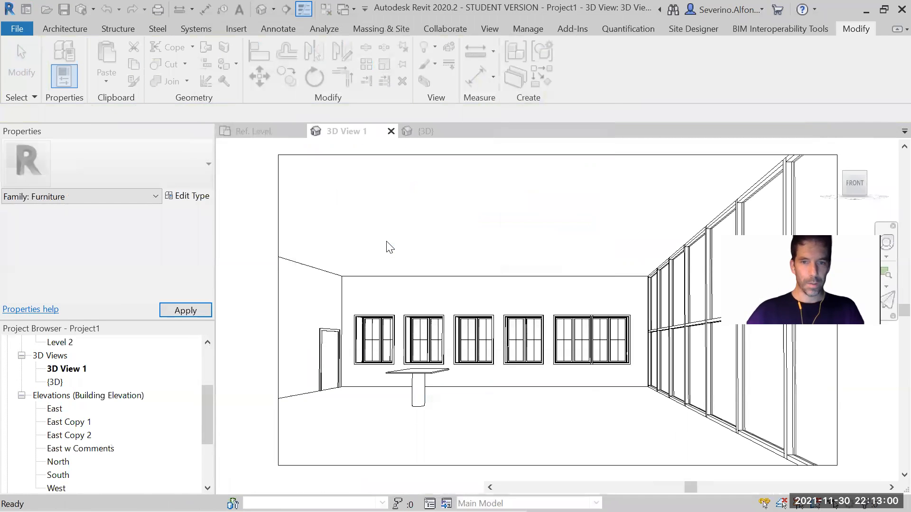
Step: Render the room's 3D View 1 in Realistic visual style
left_click(279, 488)
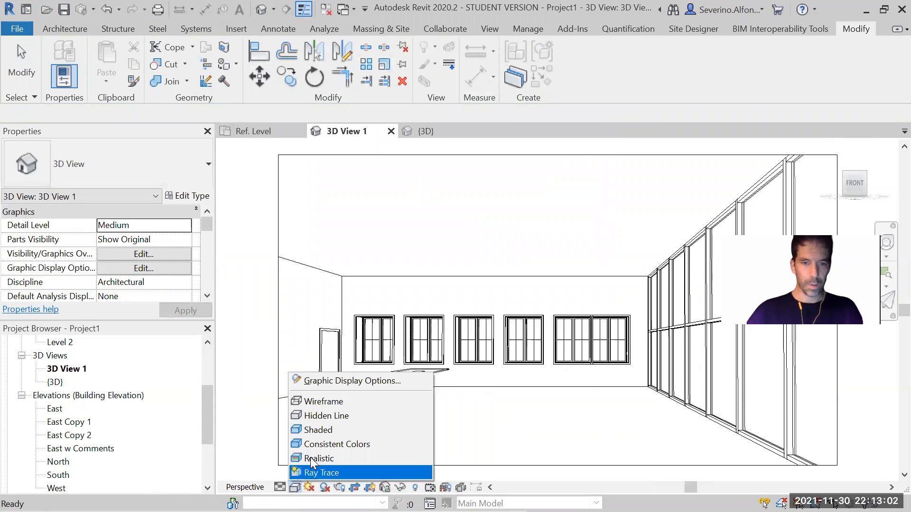
left_click(319, 459)
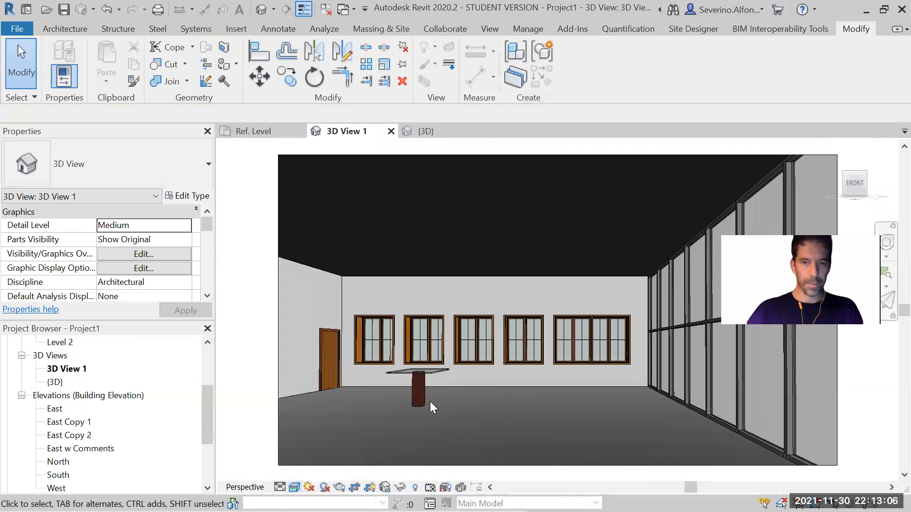
mouse_move(424, 401)
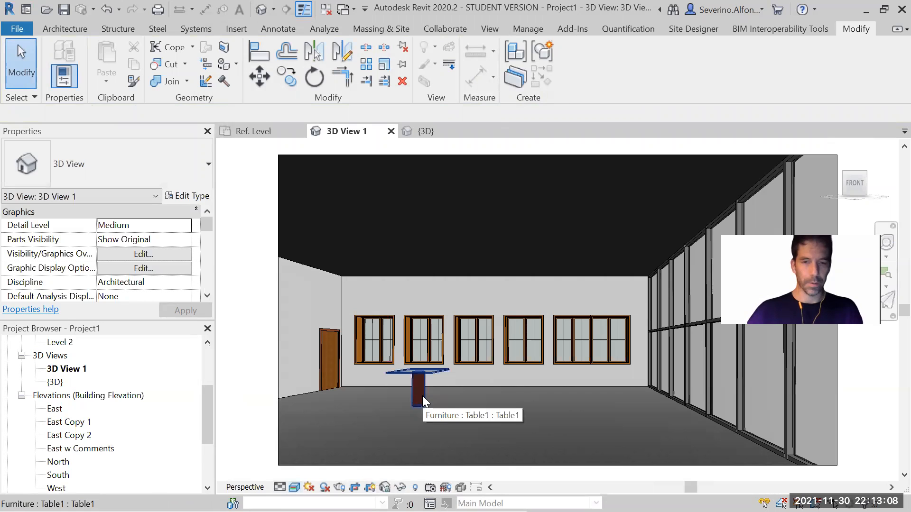
Step: Inspect the glass-topped red table in the room and return to the Table1 family window
left_click(419, 394)
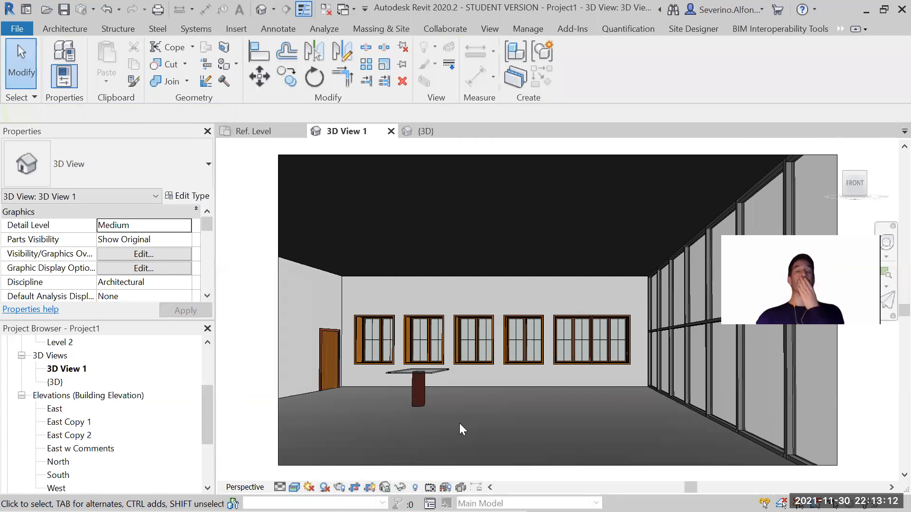
left_click(390, 393)
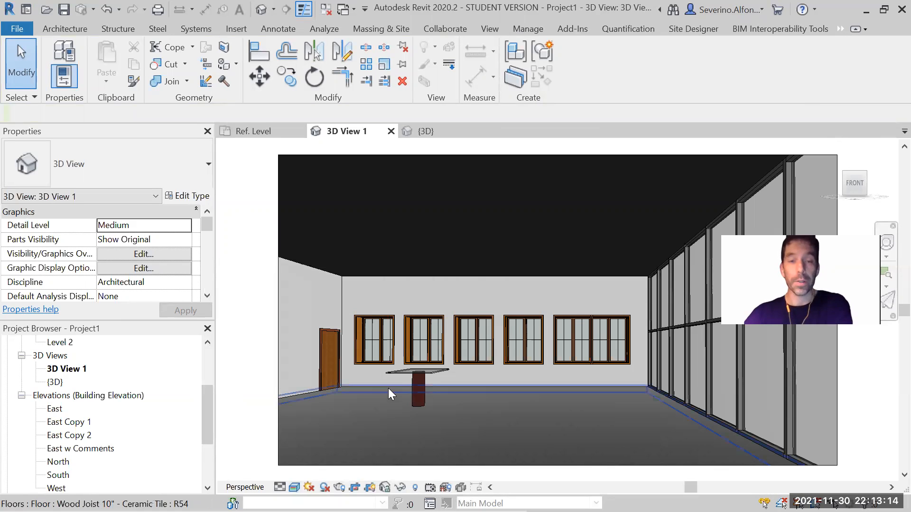
left_click(416, 383)
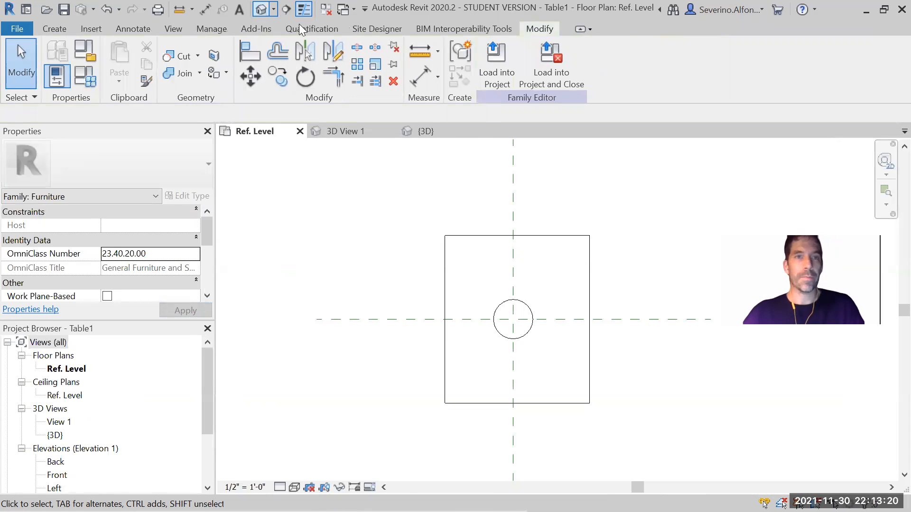
Step: Show the Table1 family in 3D with glass top and red base, selection cleared
left_click(427, 131)
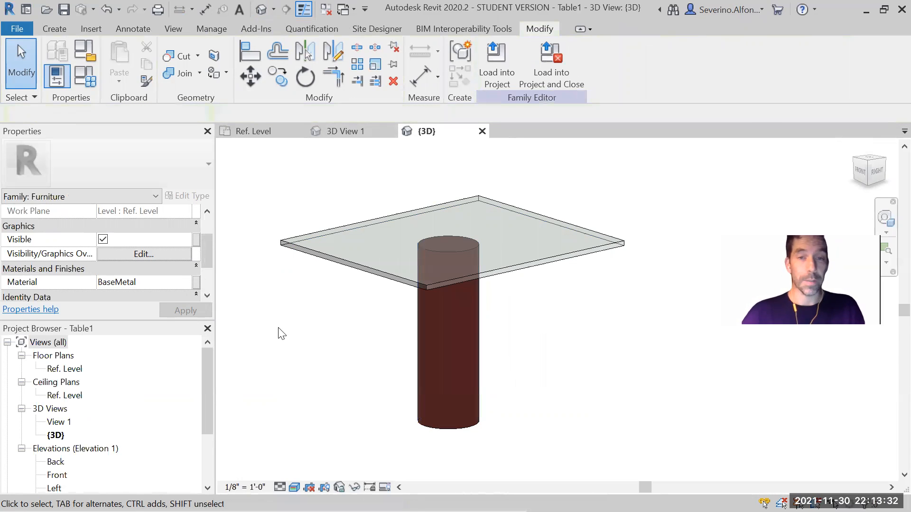
left_click(423, 341)
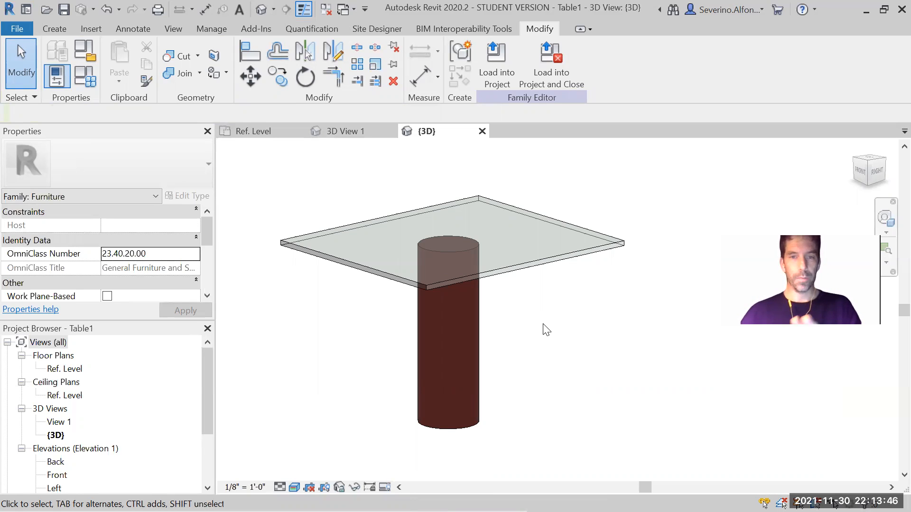
mouse_move(682, 287)
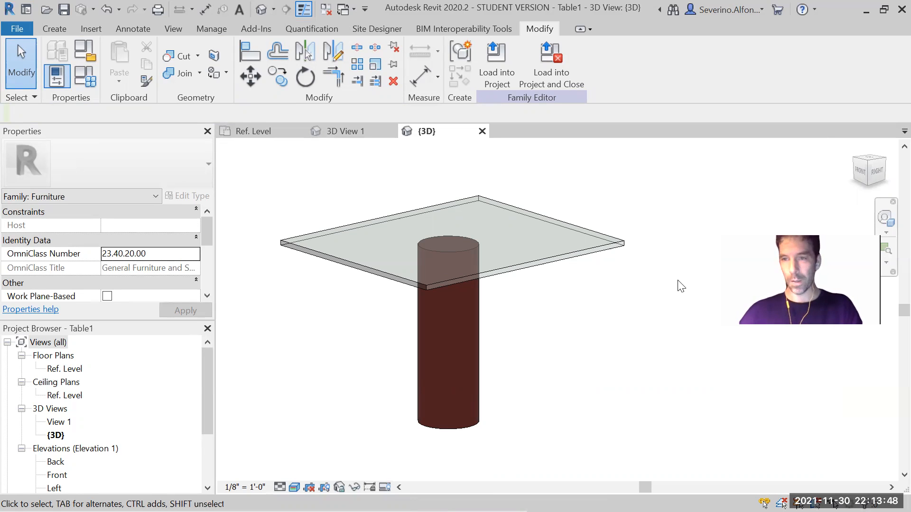